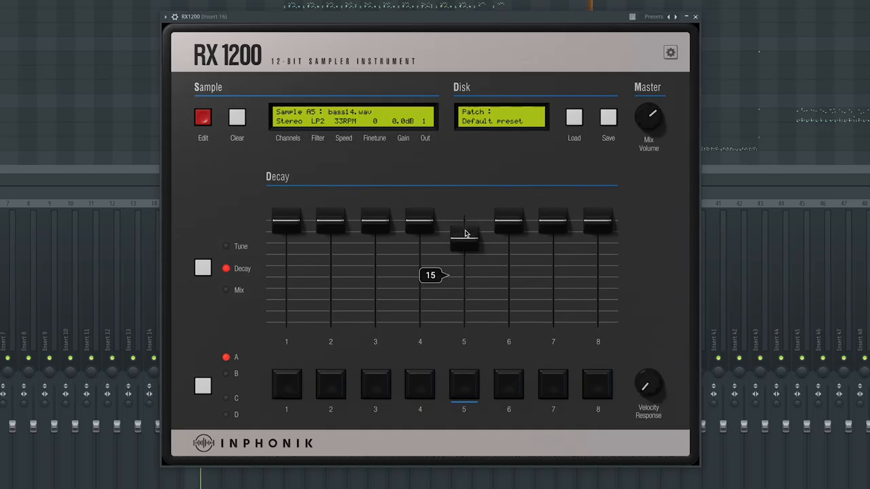
- Shorten the fifth pad's decay and switch kick11.wav playback to mono
{"action": "left_click_drag", "start_coordinate": [464, 229], "coordinate": [464, 315]}
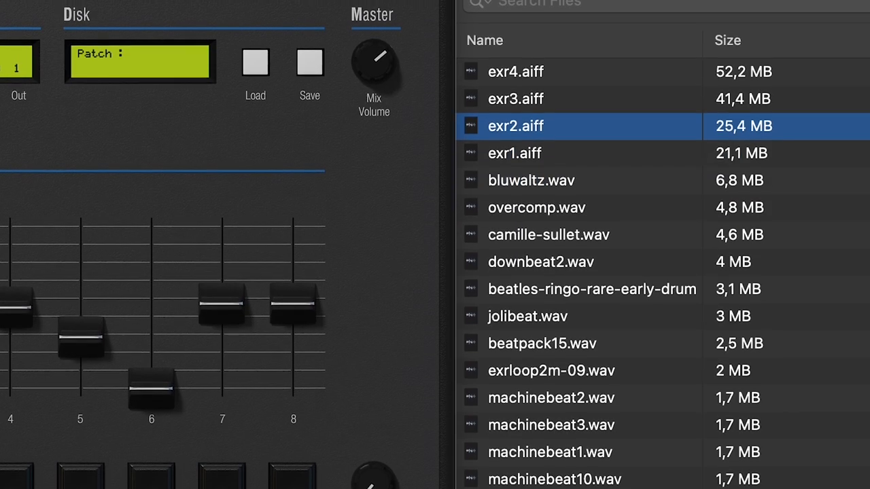
{"action": "left_click", "coordinate": [357, 256]}
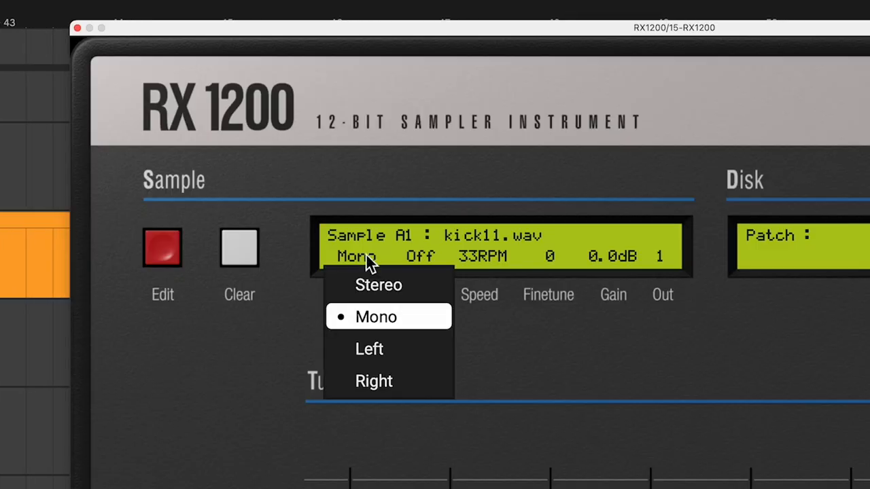